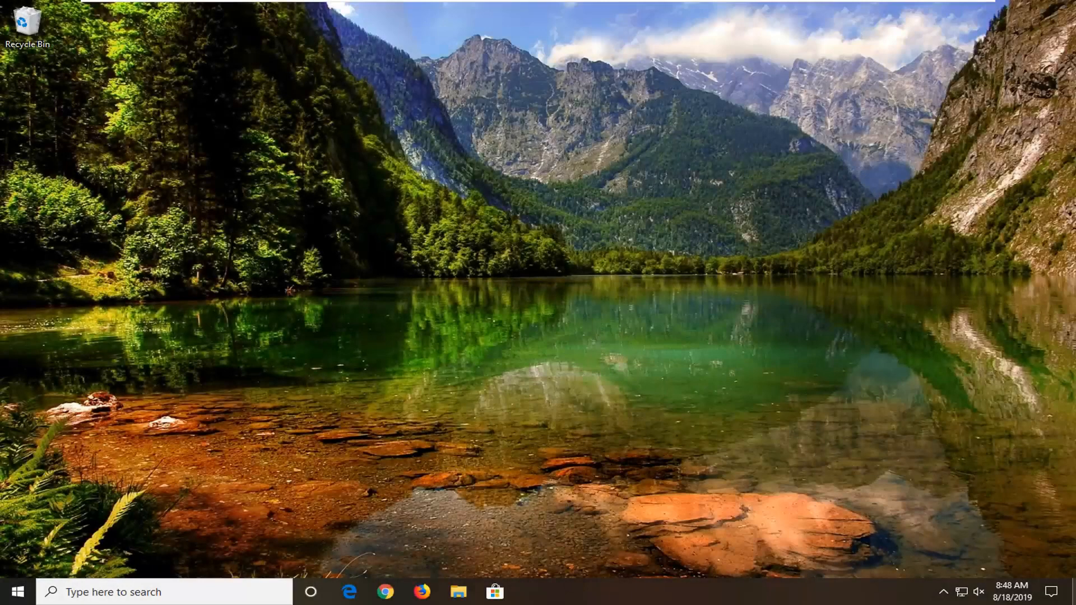
mouse_move(871, 409)
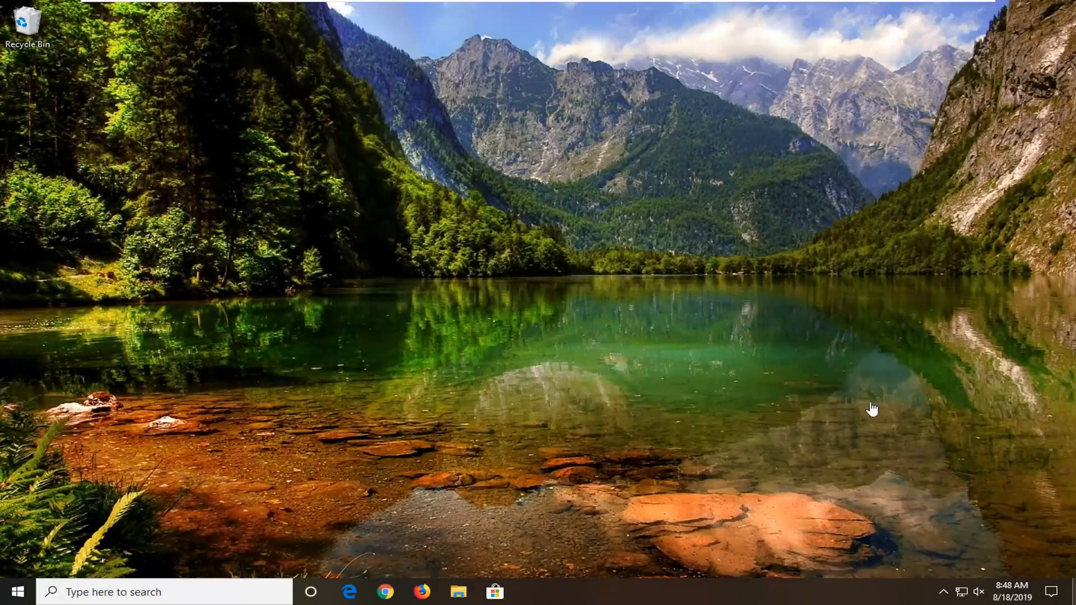
mouse_move(695, 430)
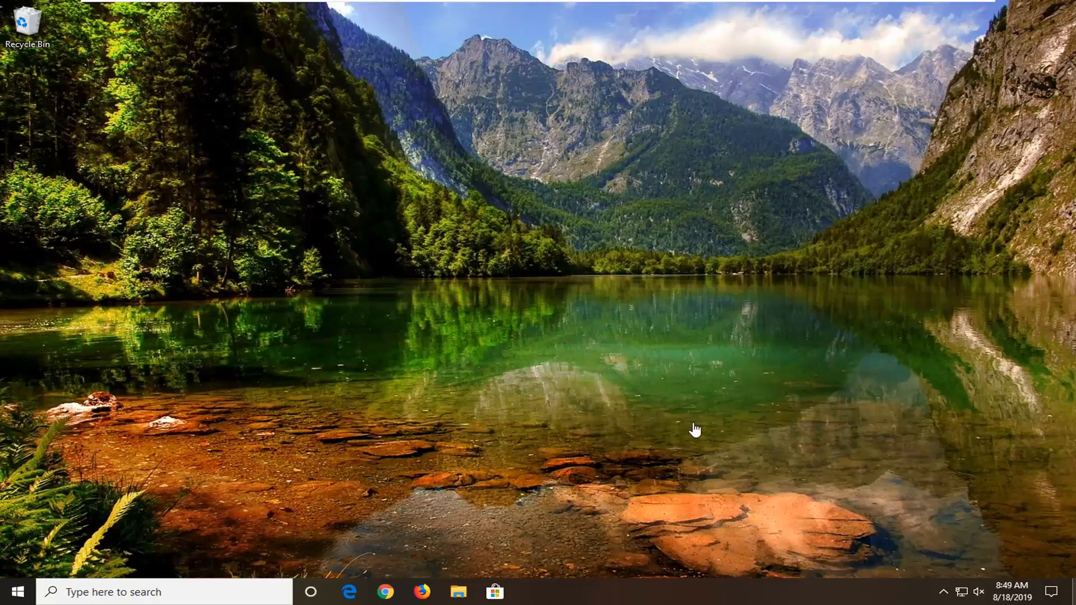
mouse_move(651, 431)
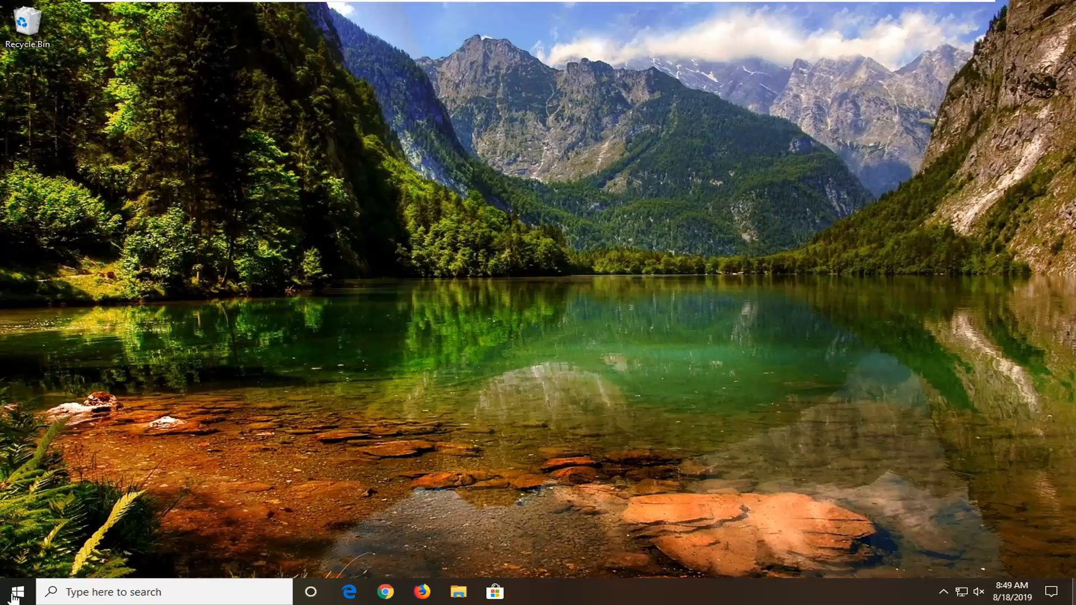
mouse_move(5, 580)
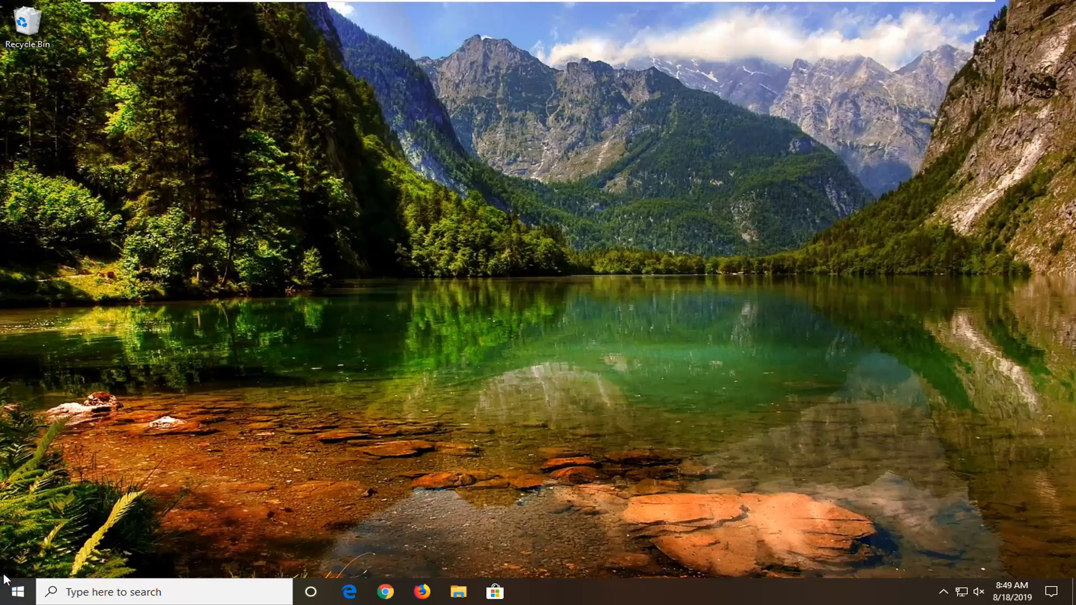
Search the Start menu for 'services' and launch the Services console.
click(10, 592)
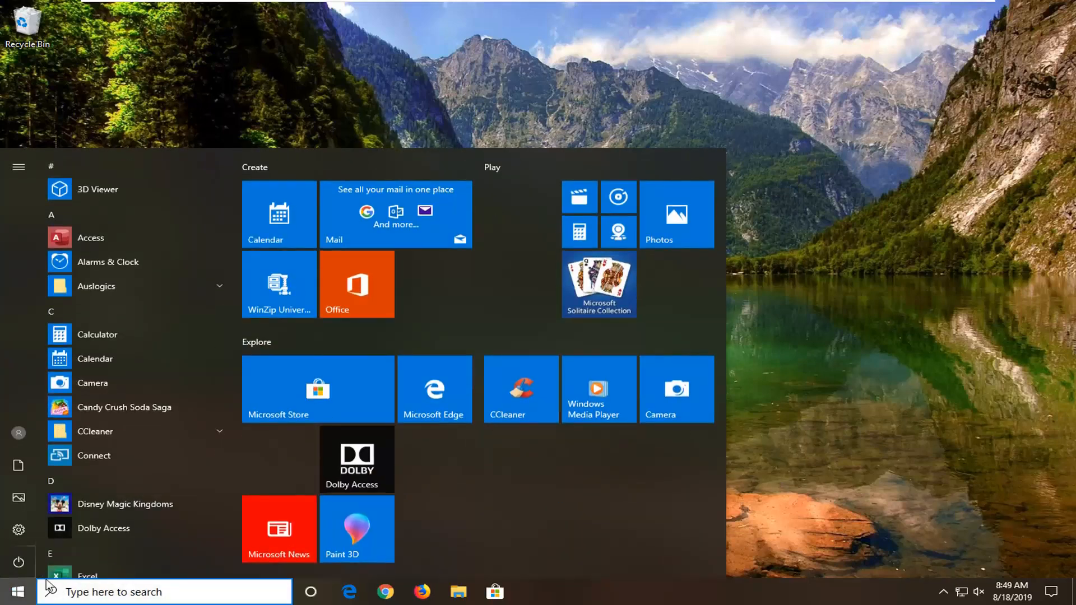
text(services)
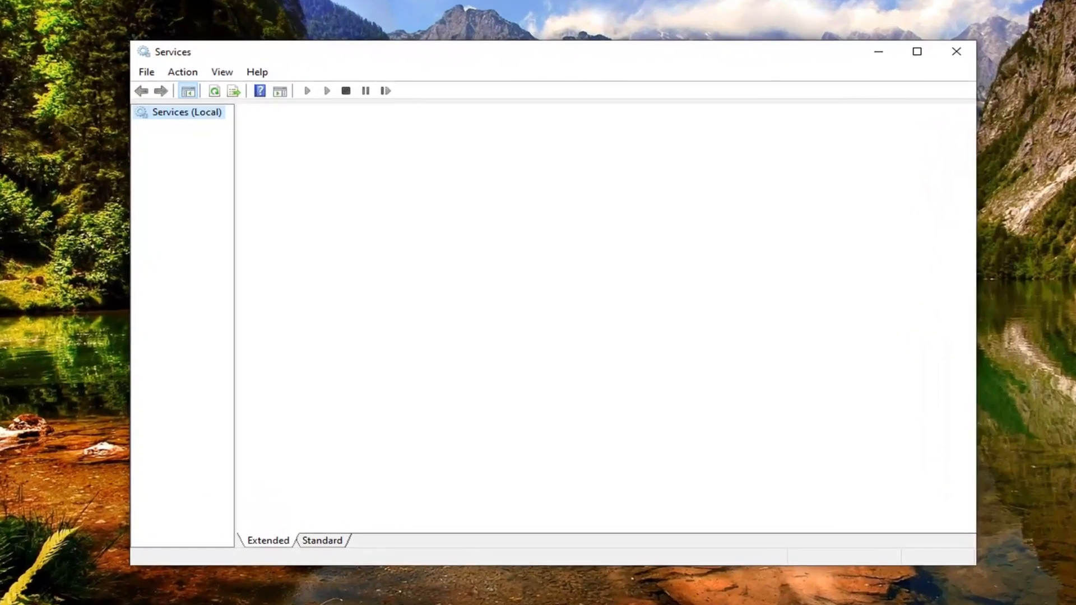
Select ActiveX Installer (AxInstSV) in the loaded list to show its description.
click(186, 112)
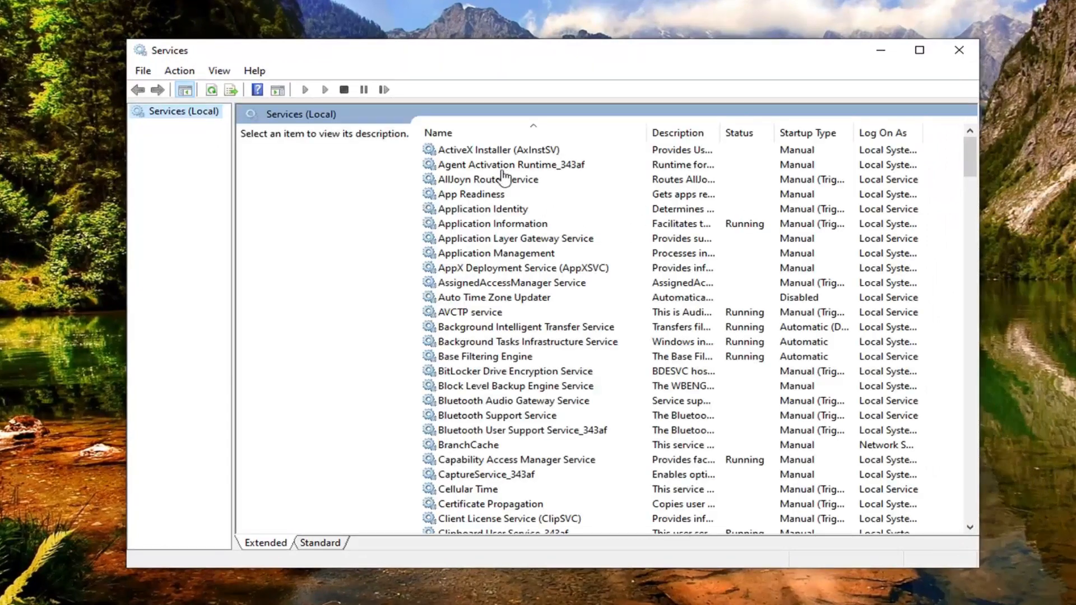
click(473, 149)
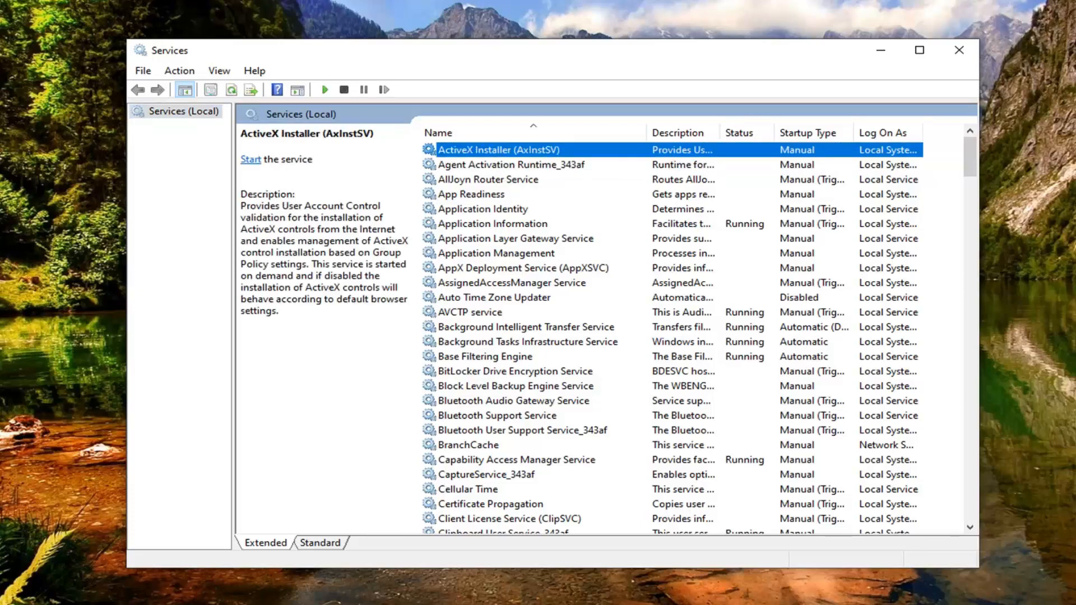
Change ActiveX Installer's startup type to Automatic in its properties dialog.
double_click(488, 149)
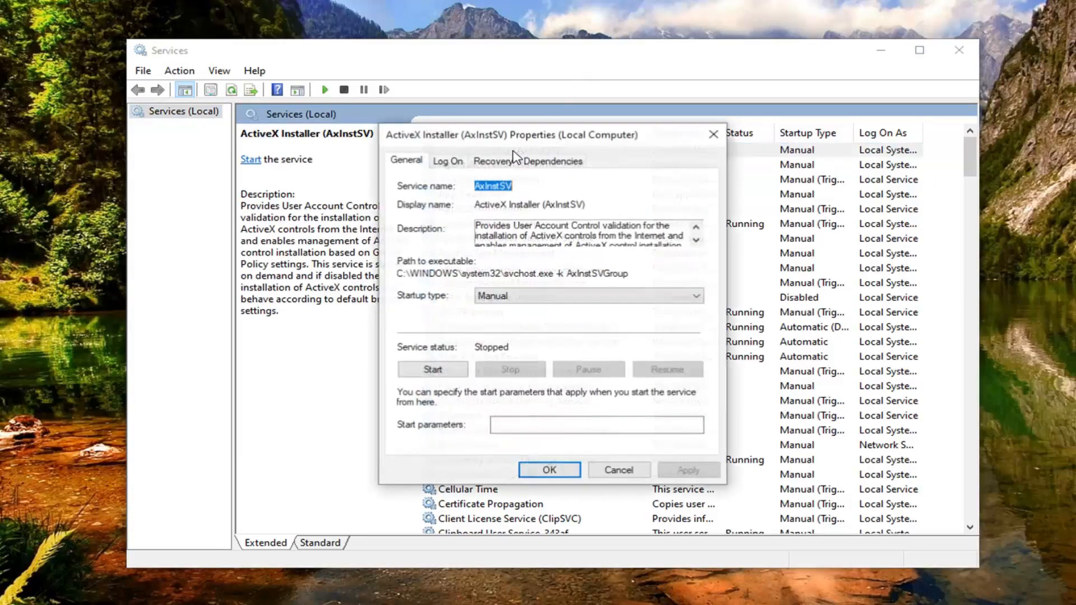
click(587, 295)
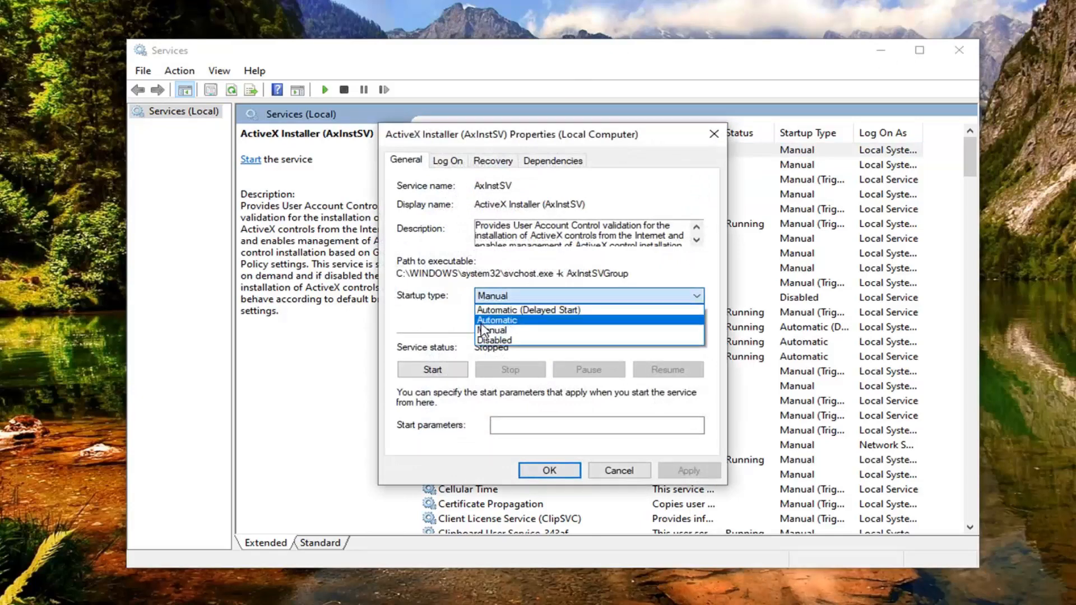
click(495, 320)
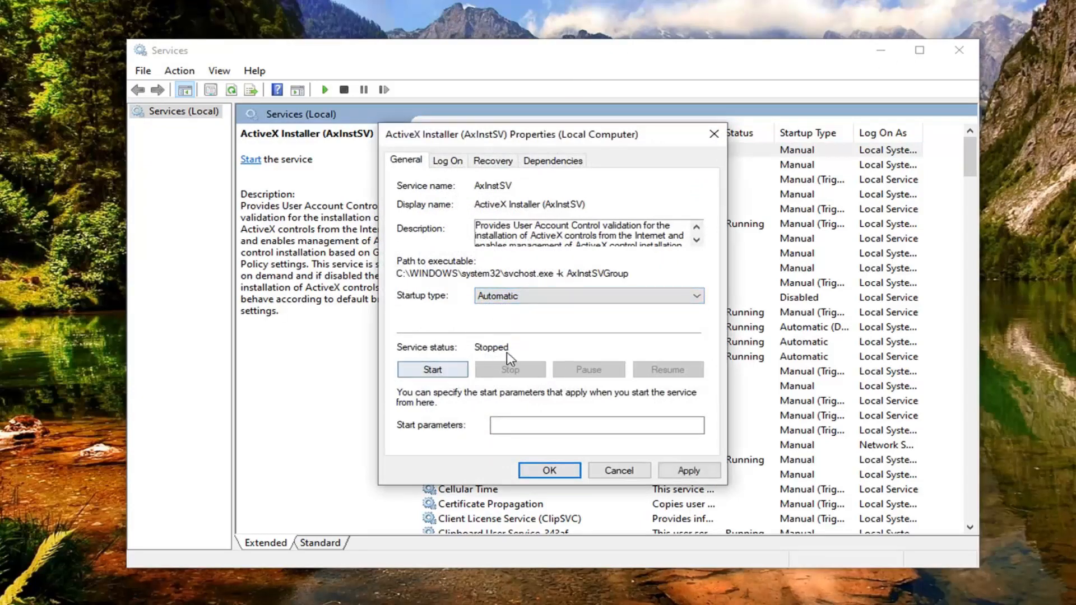
Start the ActiveX Installer service and confirm the Automatic startup with OK.
click(433, 369)
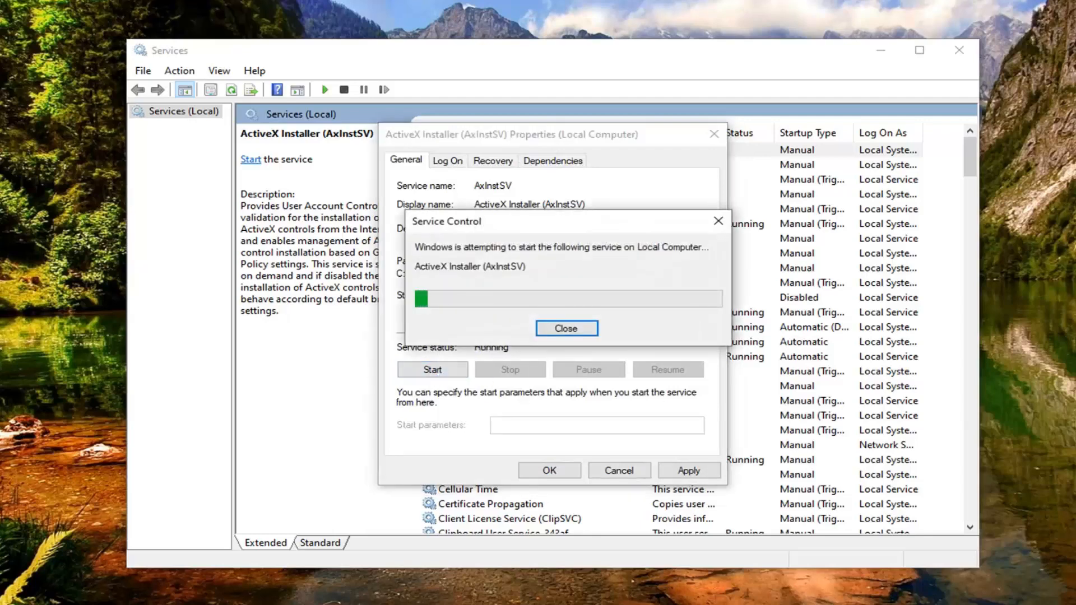
click(566, 328)
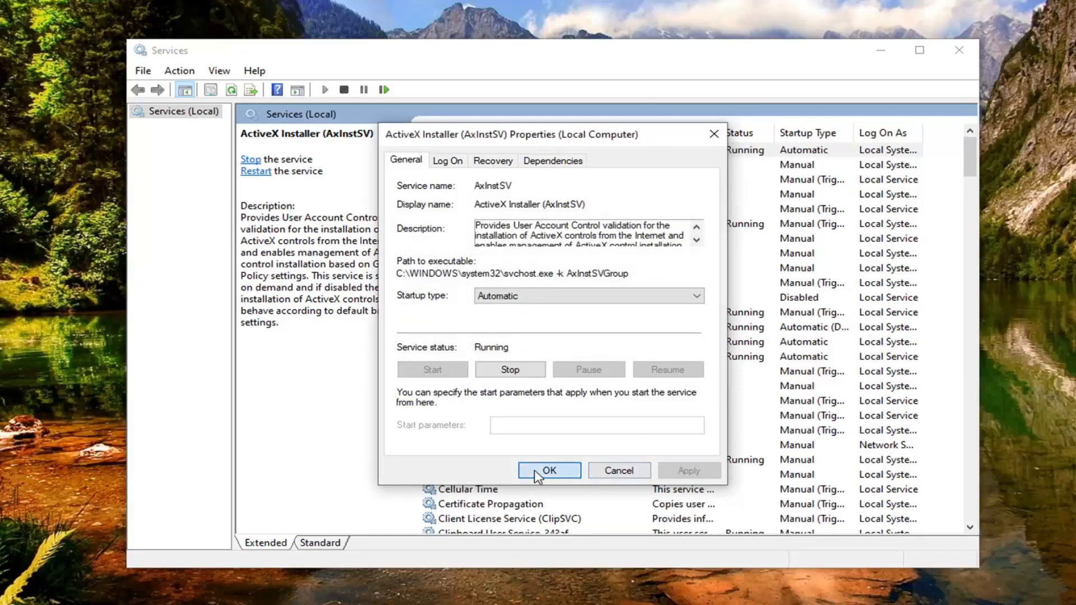
click(548, 471)
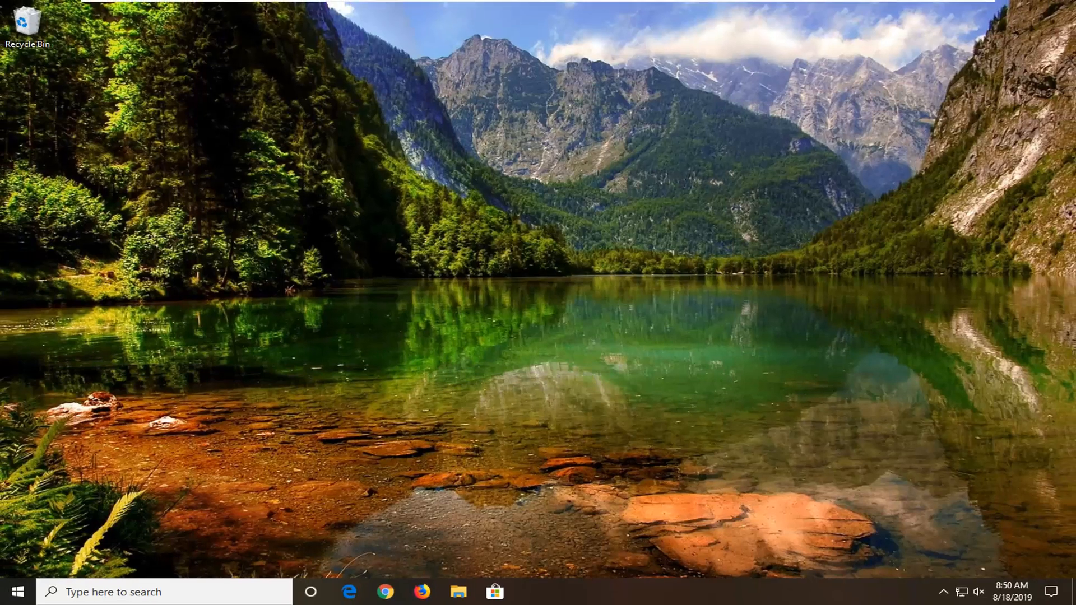